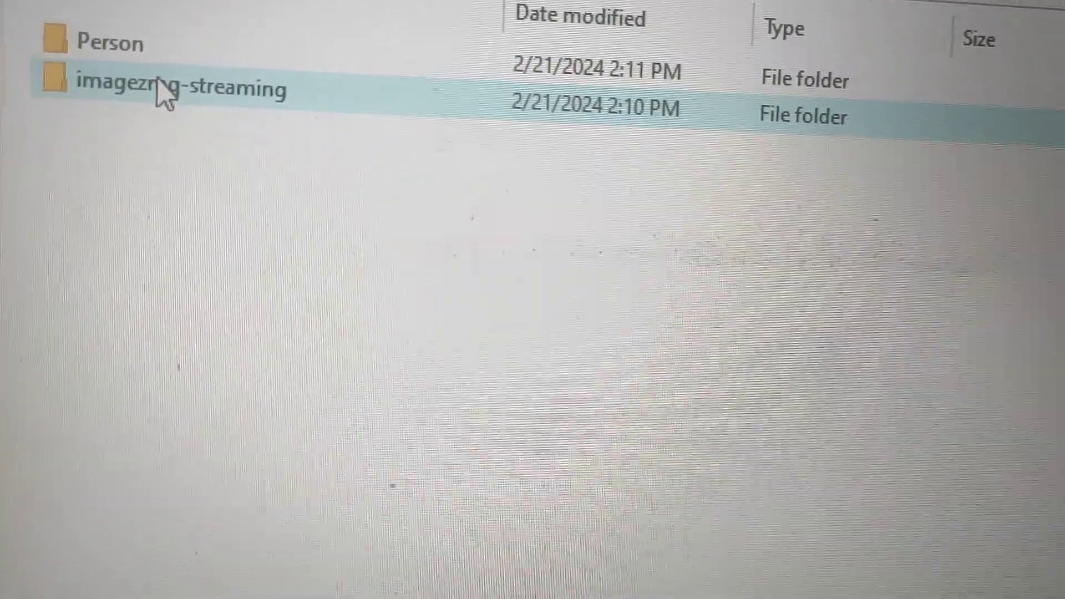
Browse into the drone project's Person folder to show the scripts and model files
{"action": "left_click", "coordinate": [109, 51]}
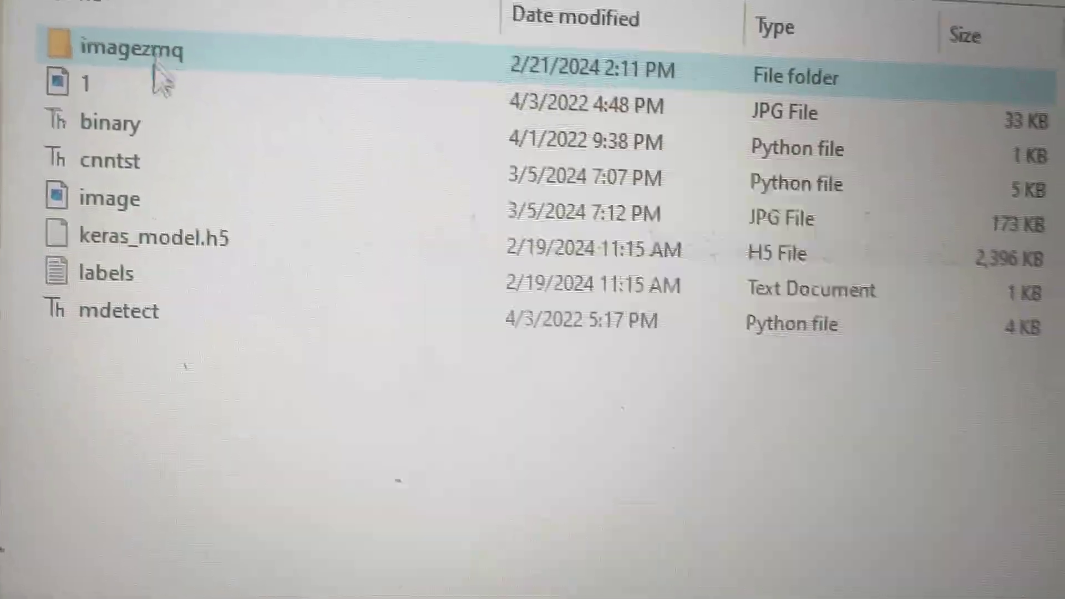
{"action": "left_click", "coordinate": [106, 160]}
{"action": "type", "text": "DE"}
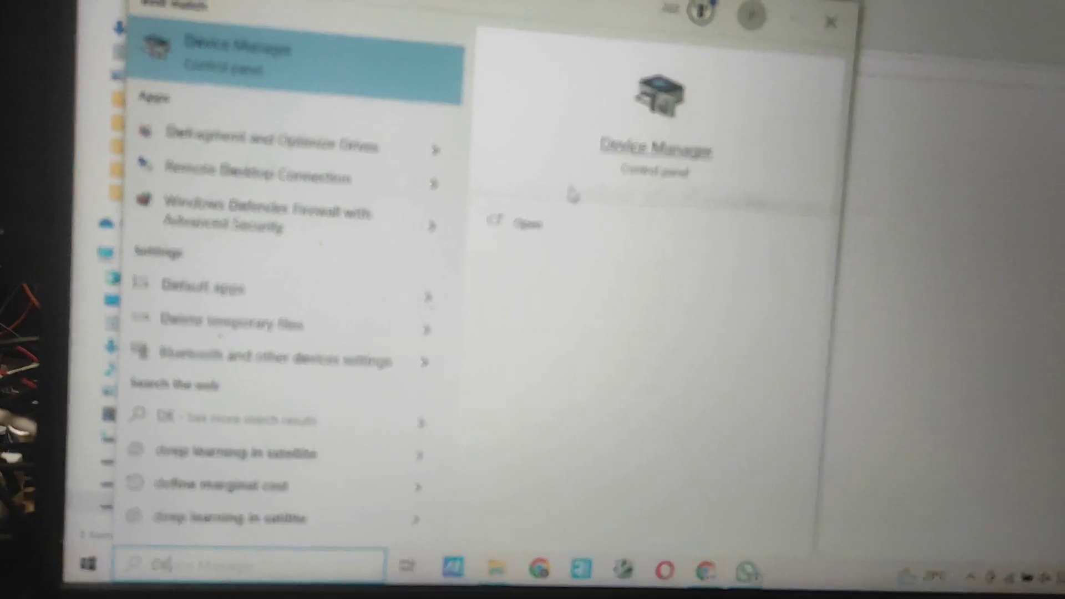
Check Ports (COM & LPT) in Device Manager, open cnntst.py in Thonny, and select COM12
{"action": "left_click", "coordinate": [527, 223]}
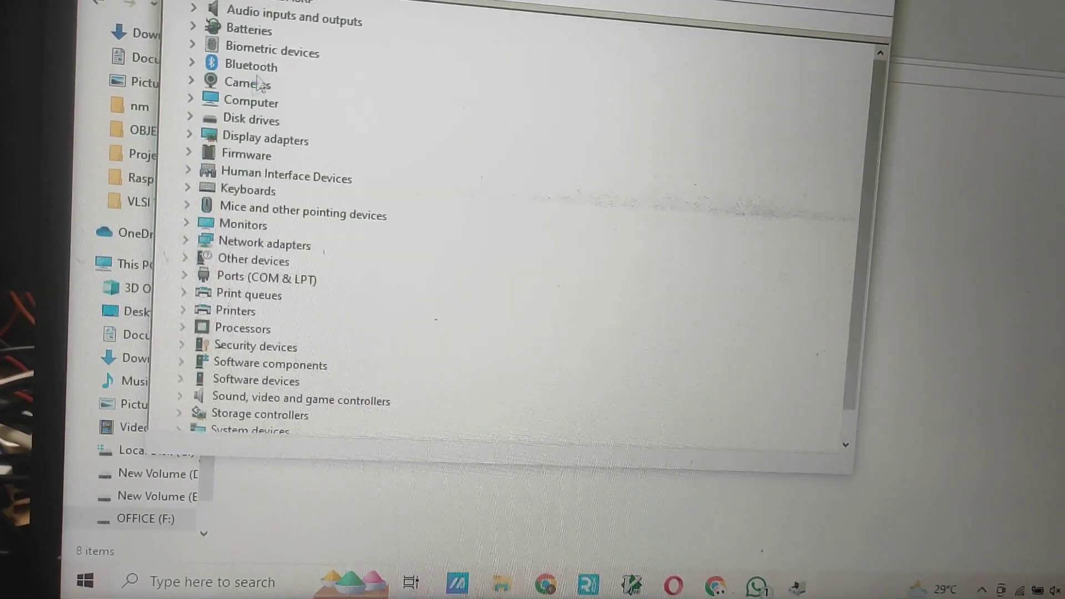
{"action": "left_click", "coordinate": [185, 277]}
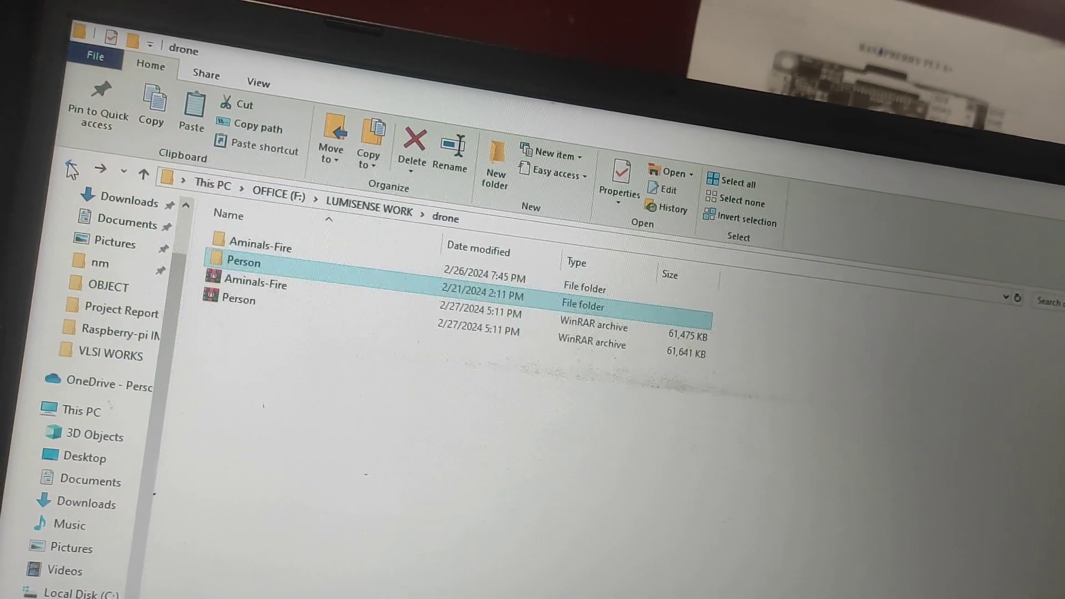
{"action": "double_click", "coordinate": [243, 260]}
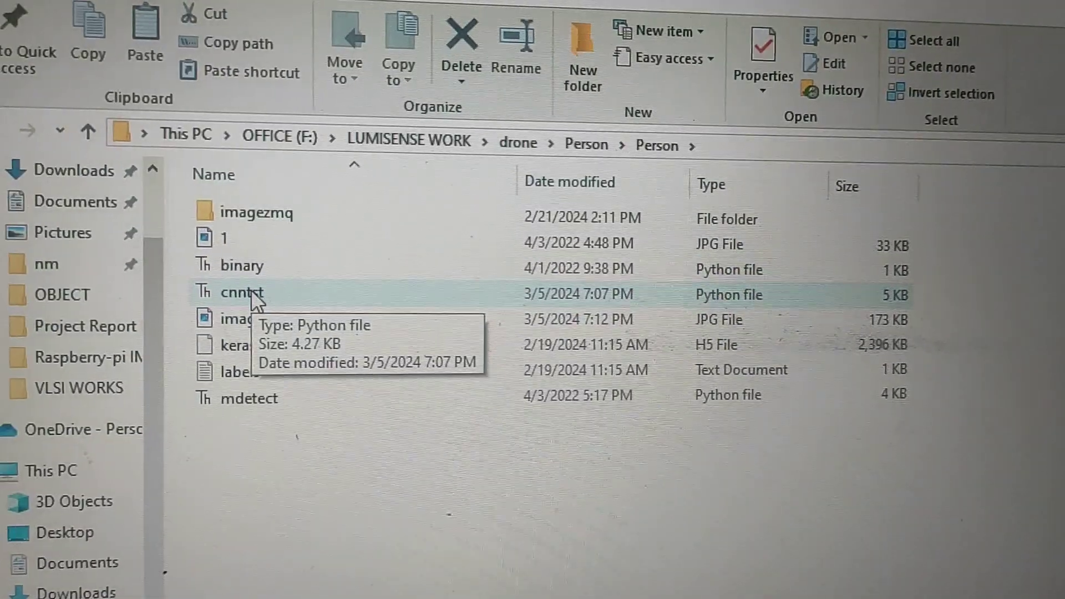
{"action": "double_click", "coordinate": [242, 293]}
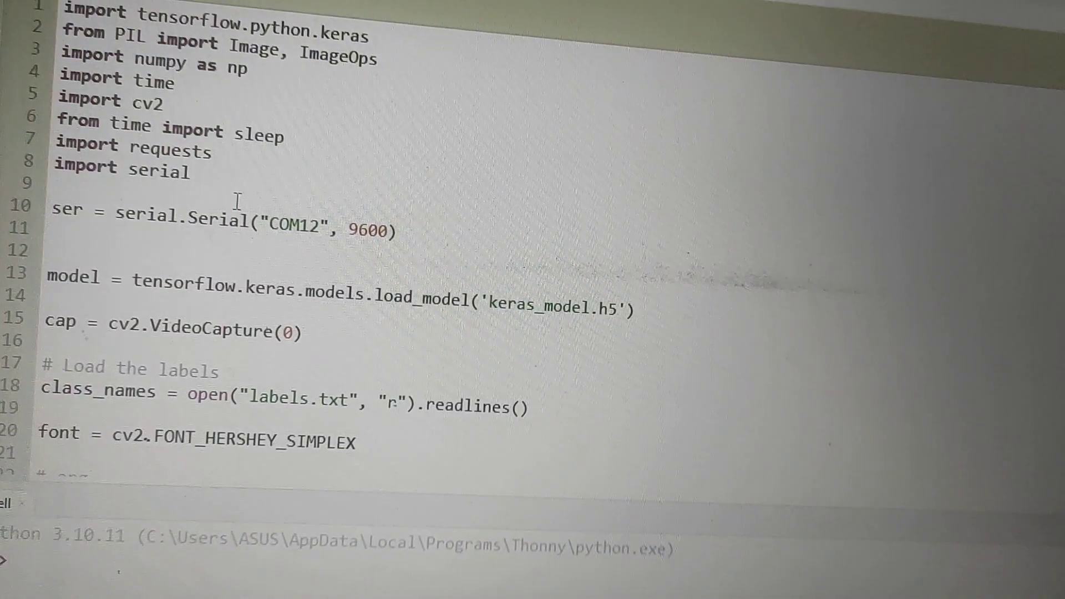
{"action": "double_click", "coordinate": [292, 230]}
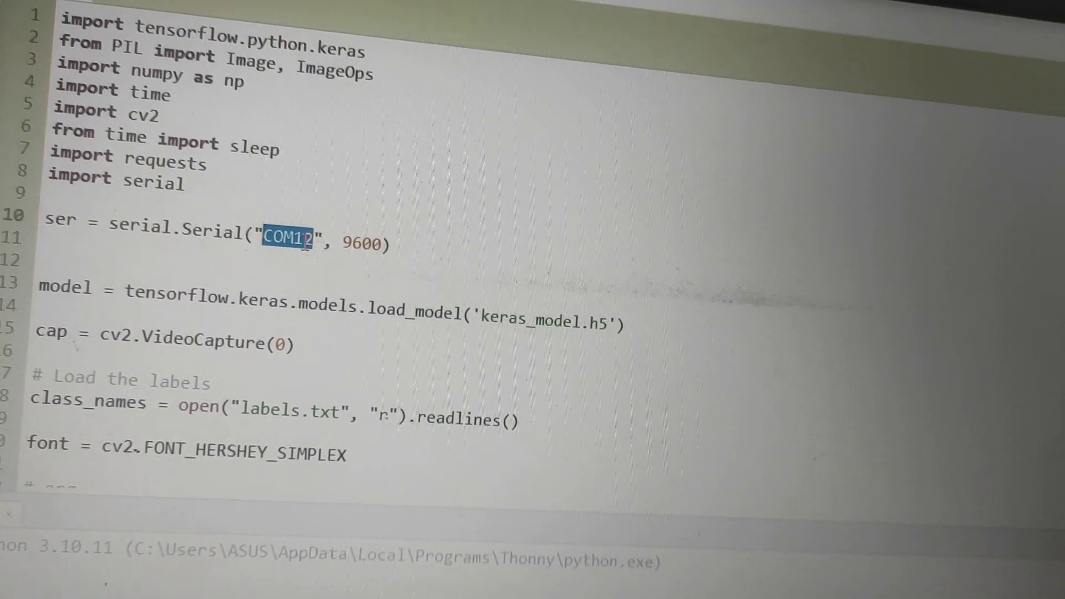